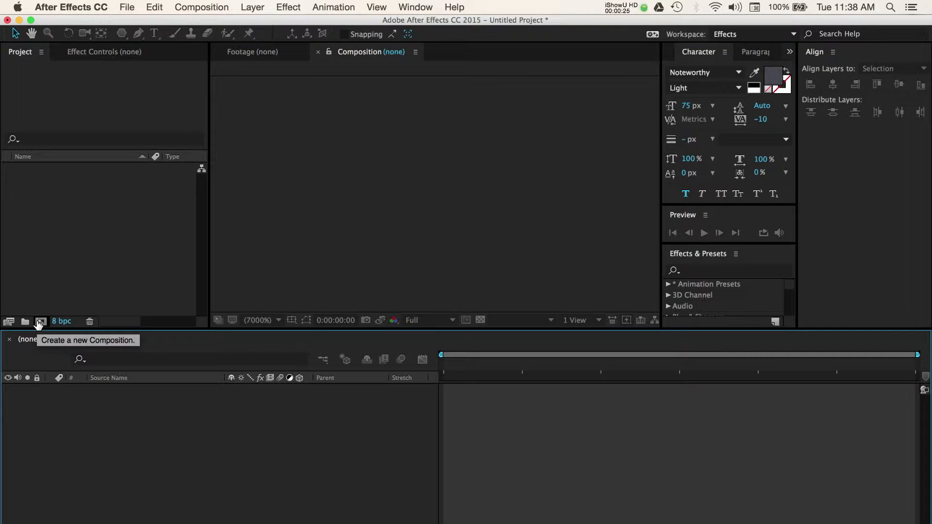
# - Start a new 1920×1080, 30 fps composition and name it 'Shape Layer'
pyautogui.click(41, 321)
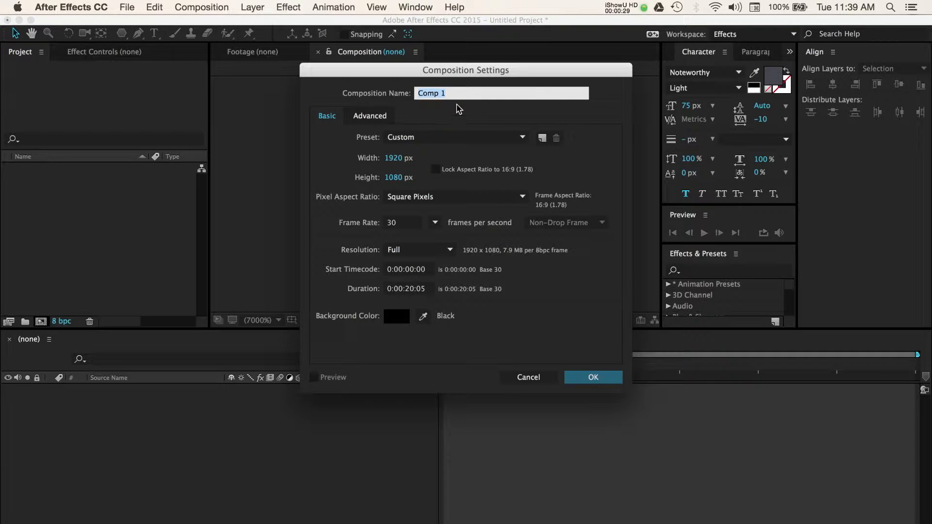
pyautogui.write('Shape Layer')
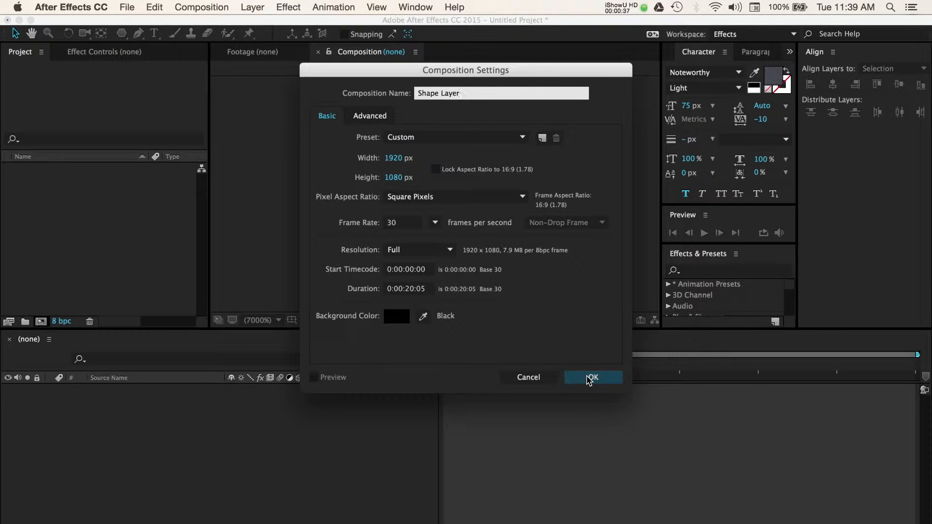
# - Confirm the Shape Layer composition and choose the Rectangle Tool from the shape flyout
pyautogui.click(591, 378)
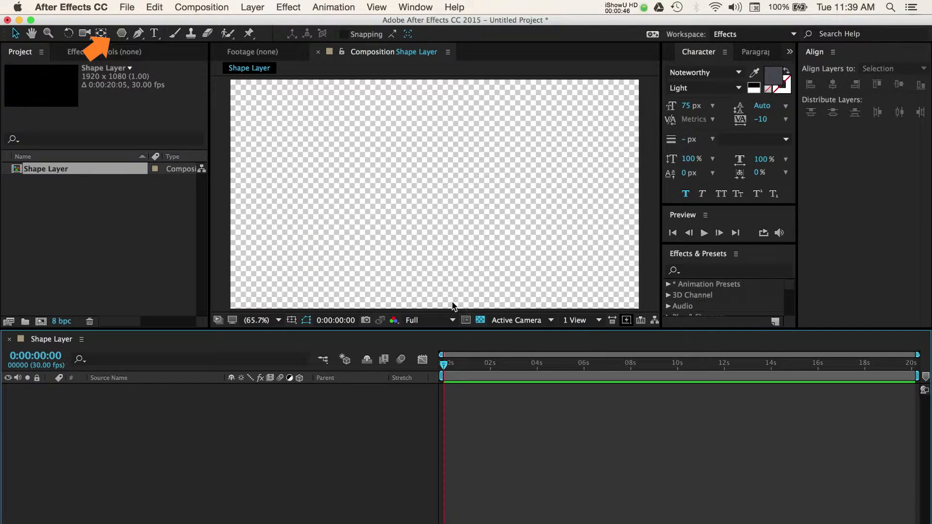
pyautogui.moveTo(161, 103)
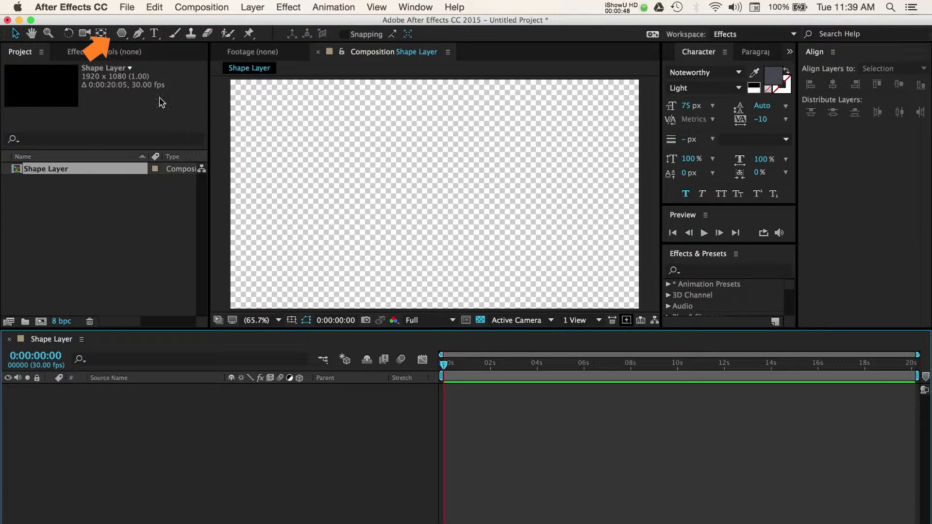
pyautogui.moveTo(122, 34)
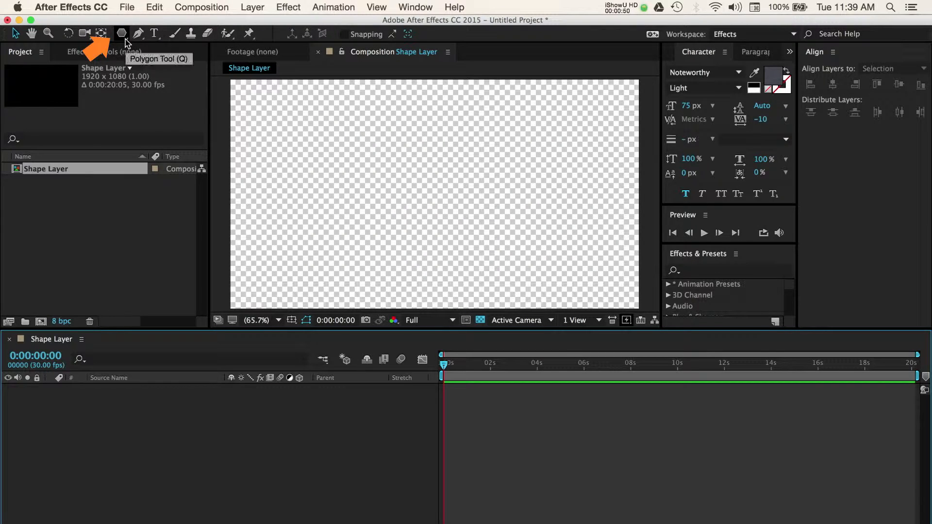
pyautogui.click(121, 34)
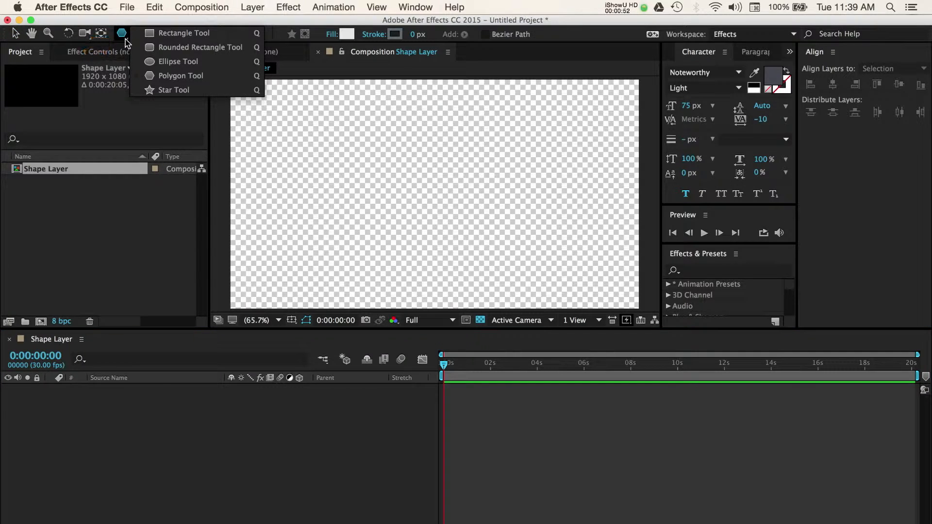
pyautogui.moveTo(184, 33)
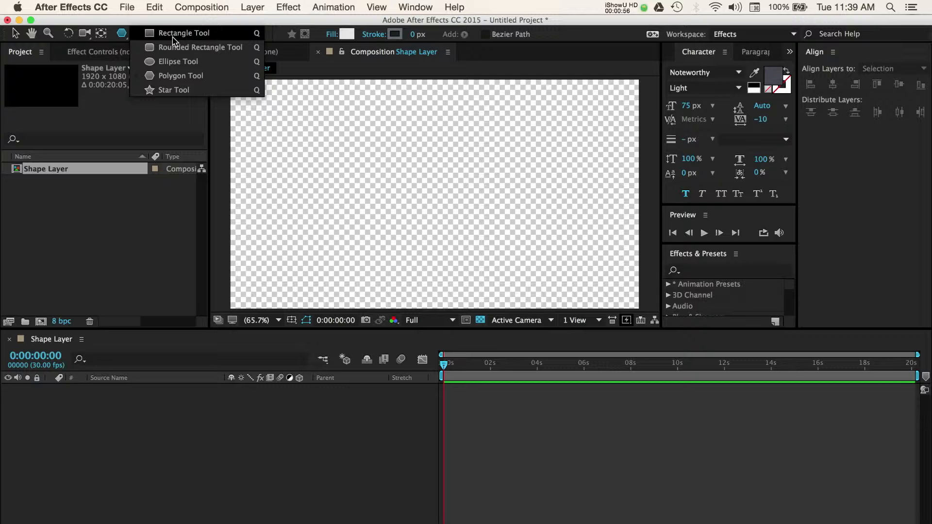
pyautogui.click(184, 32)
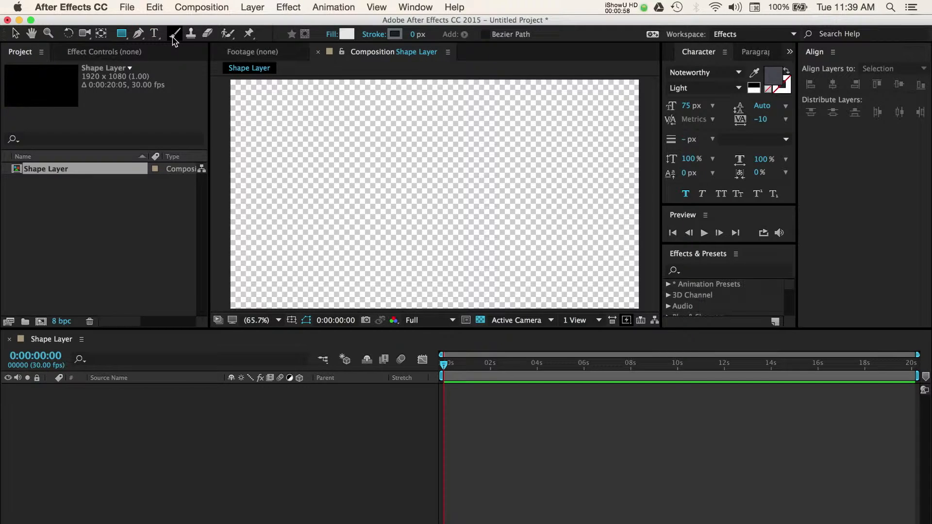
pyautogui.moveTo(174, 34)
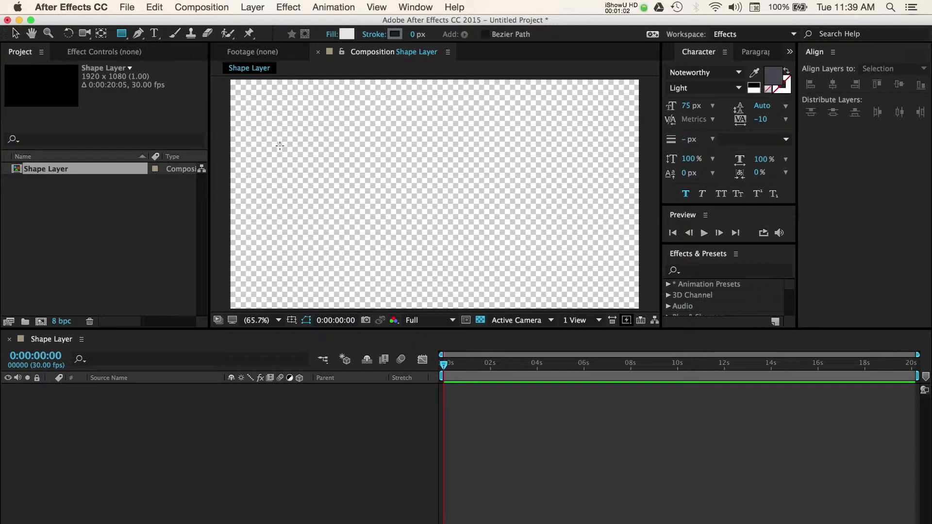
# - Draw a rectangle across the middle of the frame, then delete it to start over
pyautogui.moveTo(280, 145); pyautogui.dragTo(401, 207)
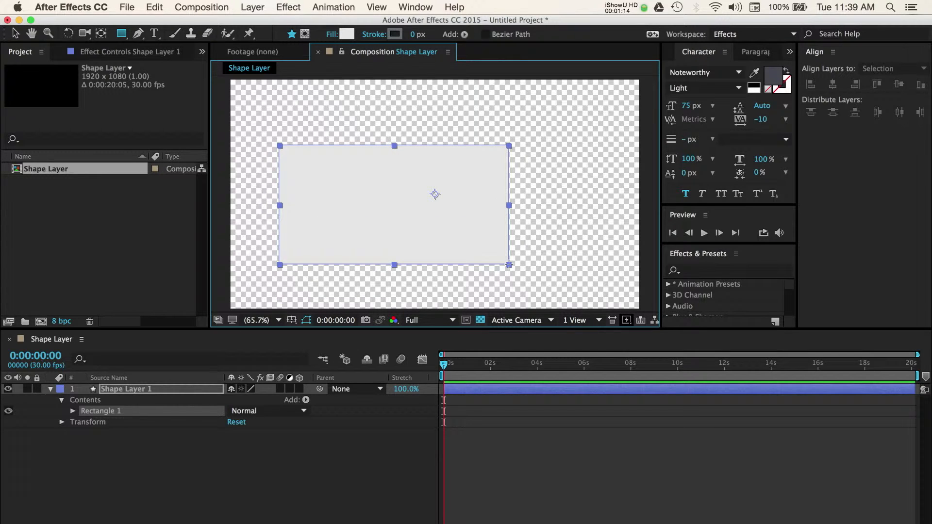
pyautogui.click(885, 68)
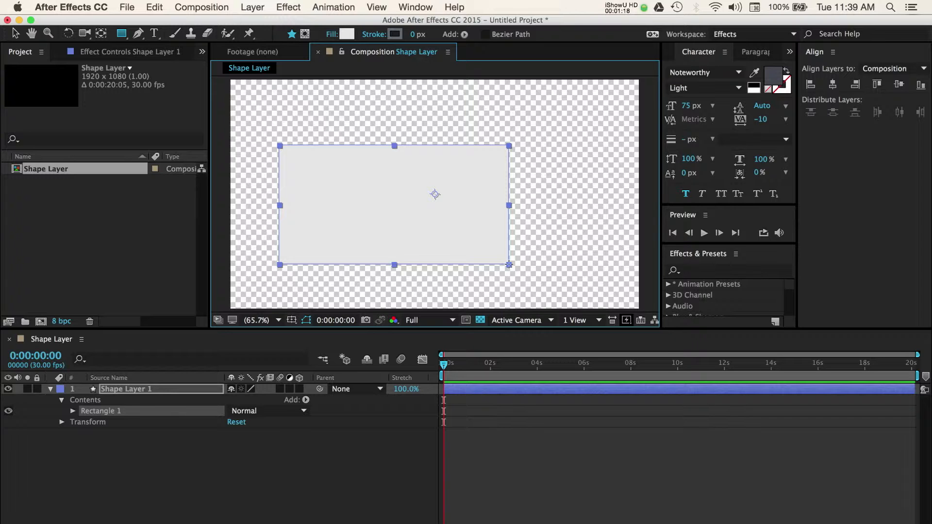
pyautogui.press('Delete')
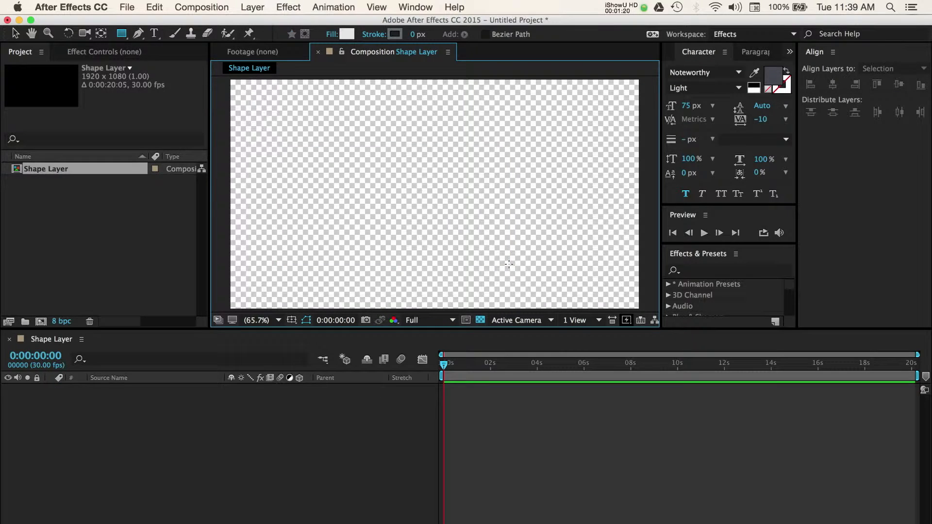
pyautogui.moveTo(328, 181)
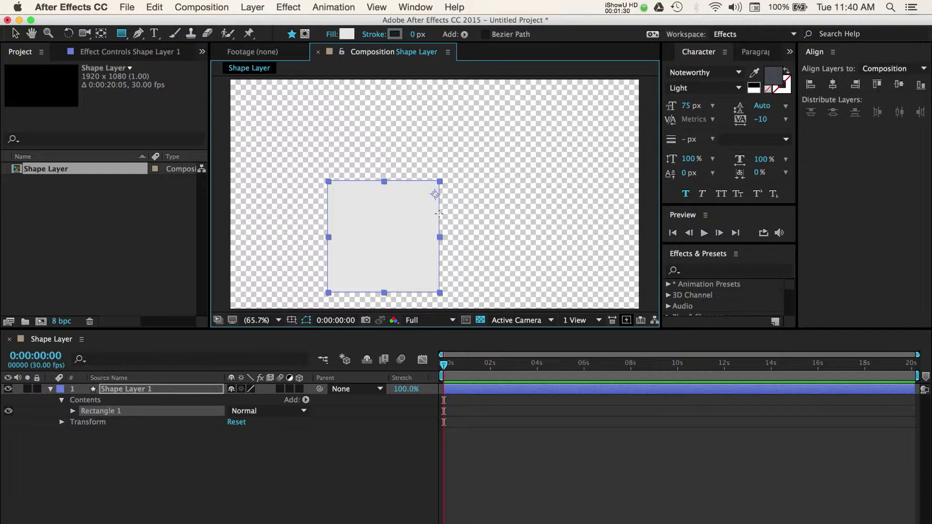
pyautogui.moveTo(439, 217)
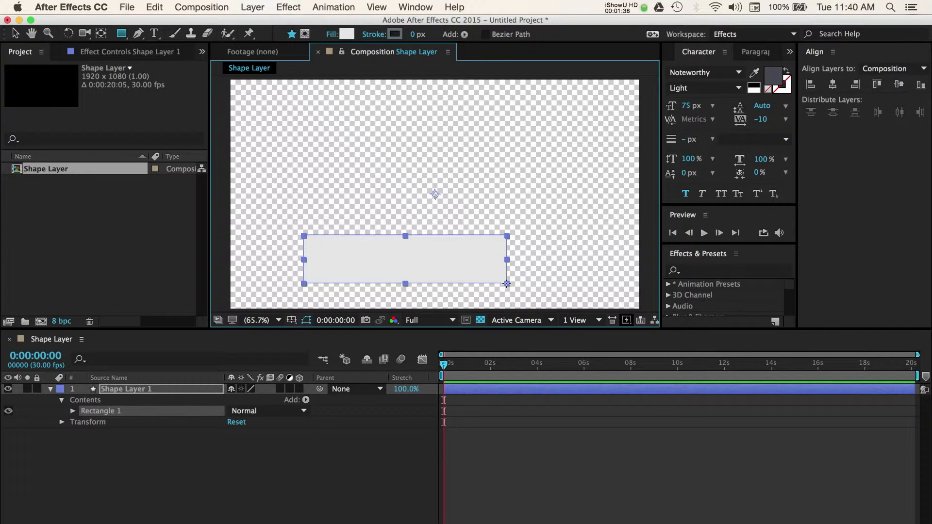
pyautogui.moveTo(249, 103)
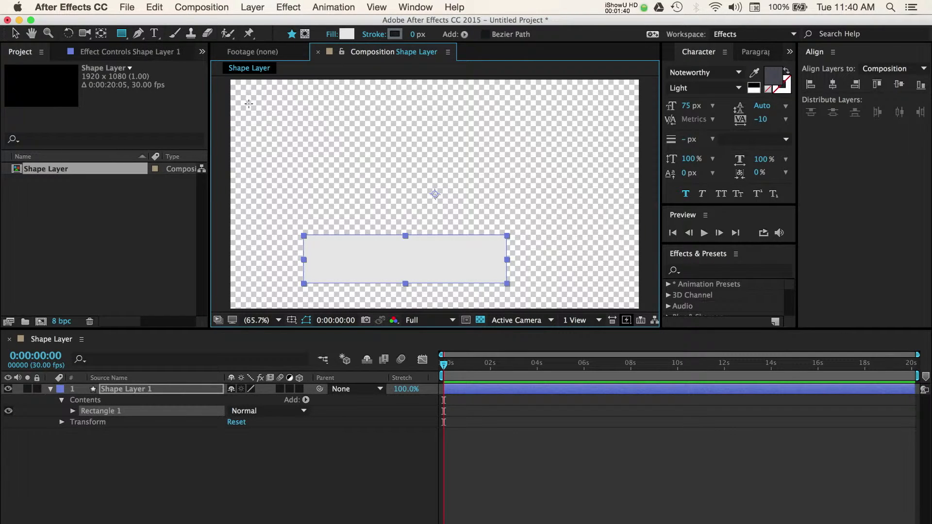
# - Switch to the Selection Tool to move the rectangle into the bottom-left corner
pyautogui.click(15, 34)
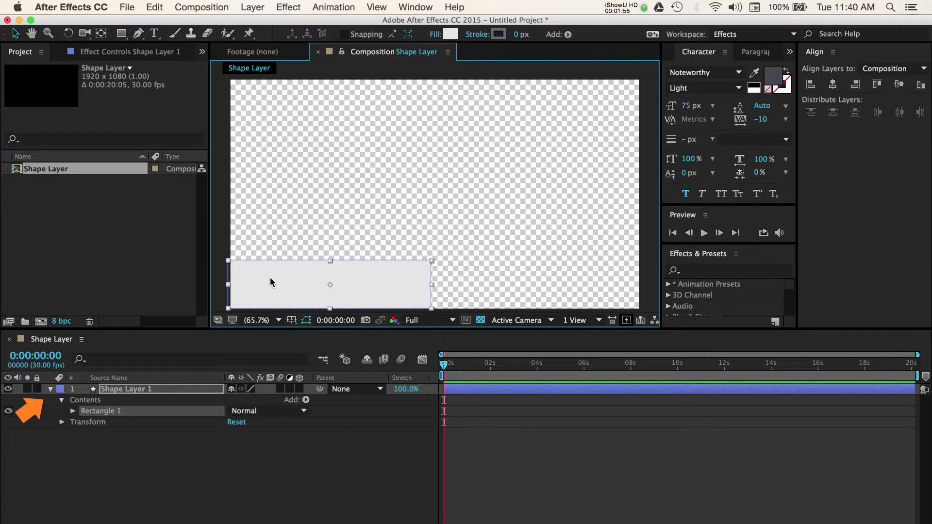
pyautogui.moveTo(100, 403)
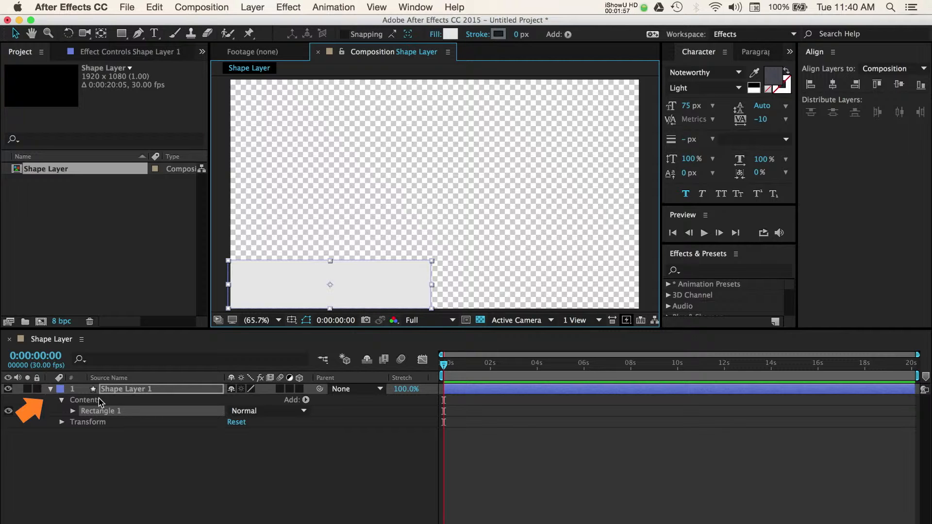
# - Set Rectangle 1's Fill 1 color to dark gray 454545
pyautogui.click(61, 399)
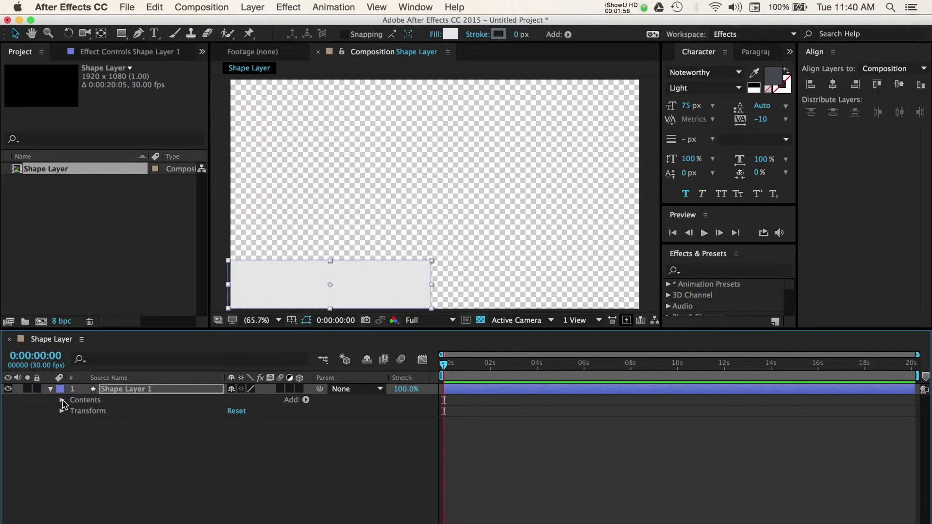
pyautogui.click(61, 399)
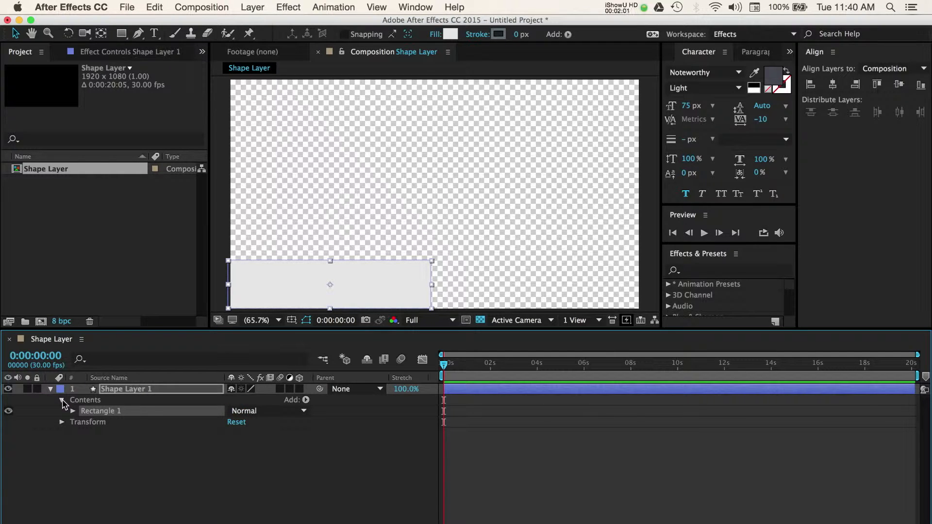
pyautogui.click(72, 411)
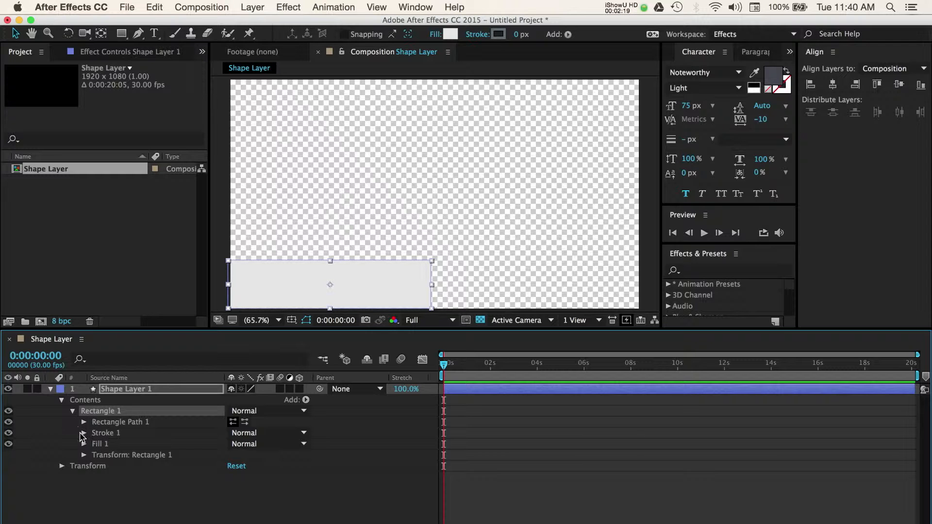
pyautogui.click(84, 444)
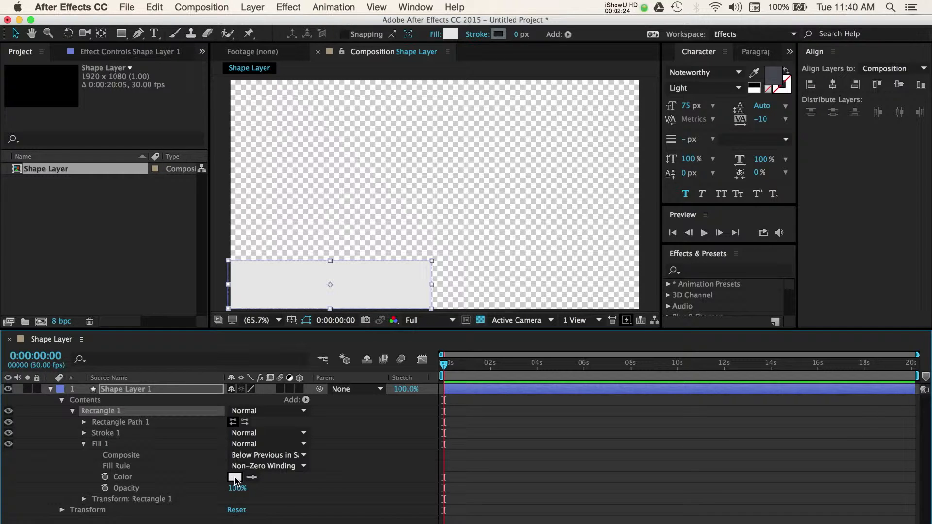
pyautogui.click(236, 478)
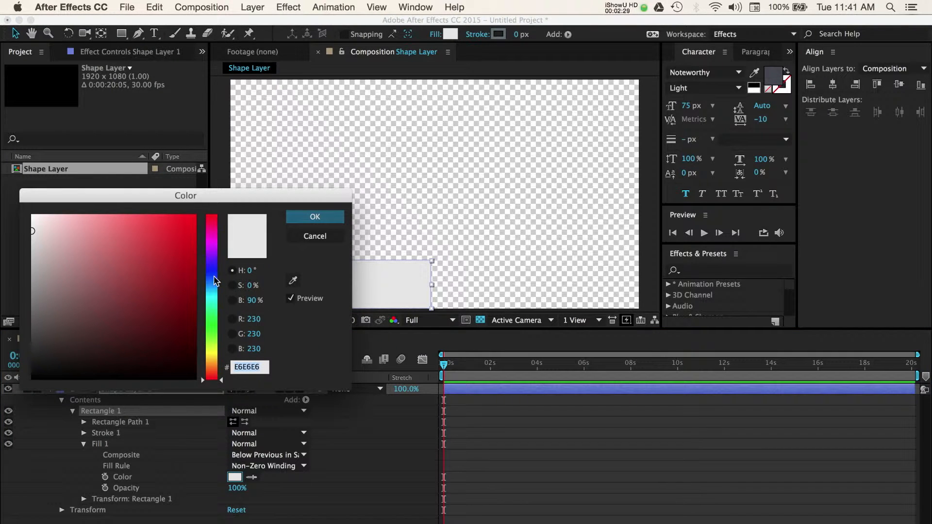
pyautogui.moveTo(292, 281)
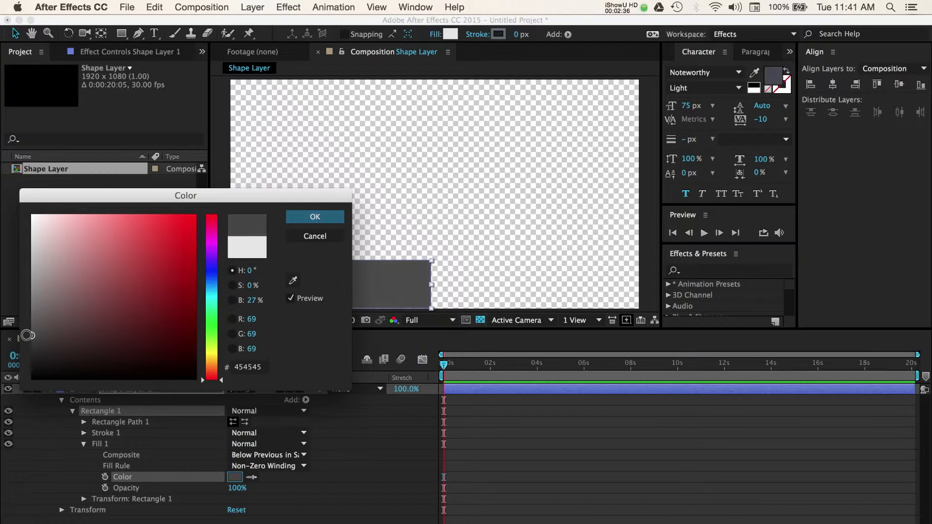
pyautogui.click(315, 216)
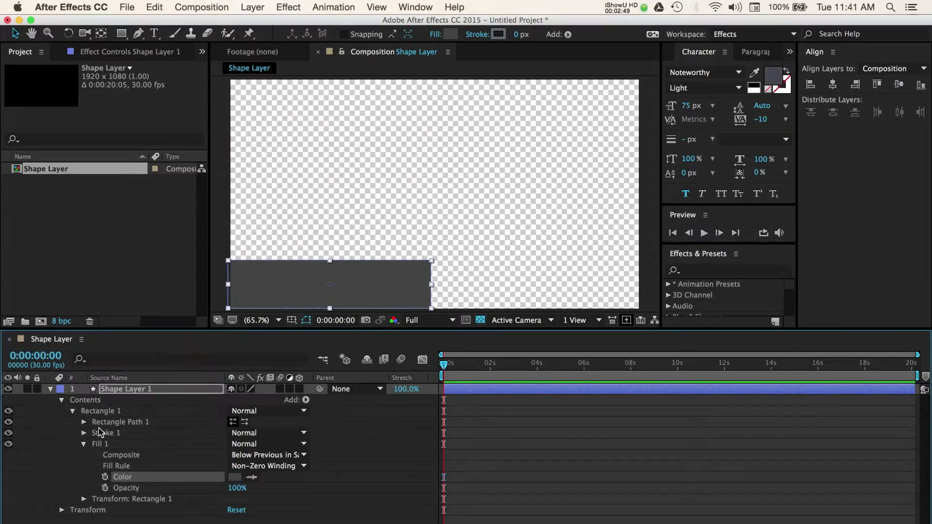
# - Give Rectangle 1 a 25 px light gray stroke, then deselect the layer
pyautogui.click(84, 433)
pyautogui.write('25')
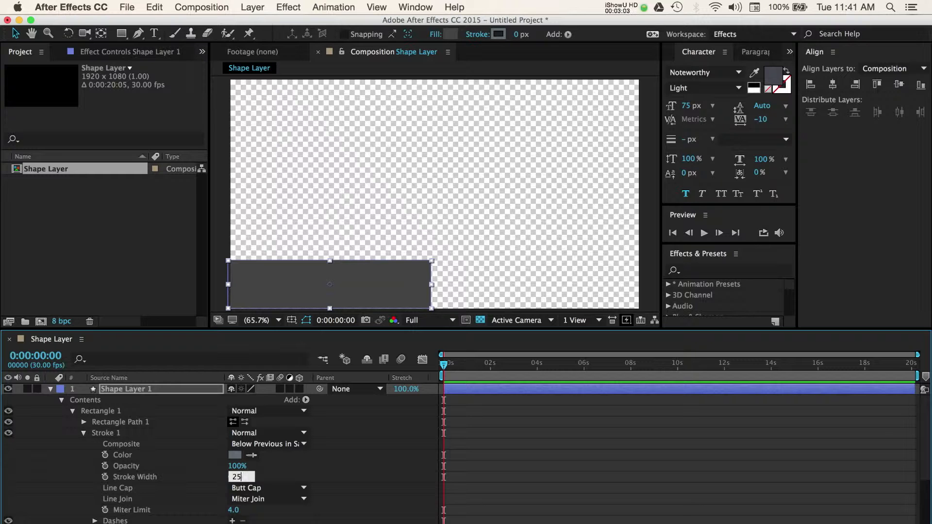
pyautogui.press('Return')
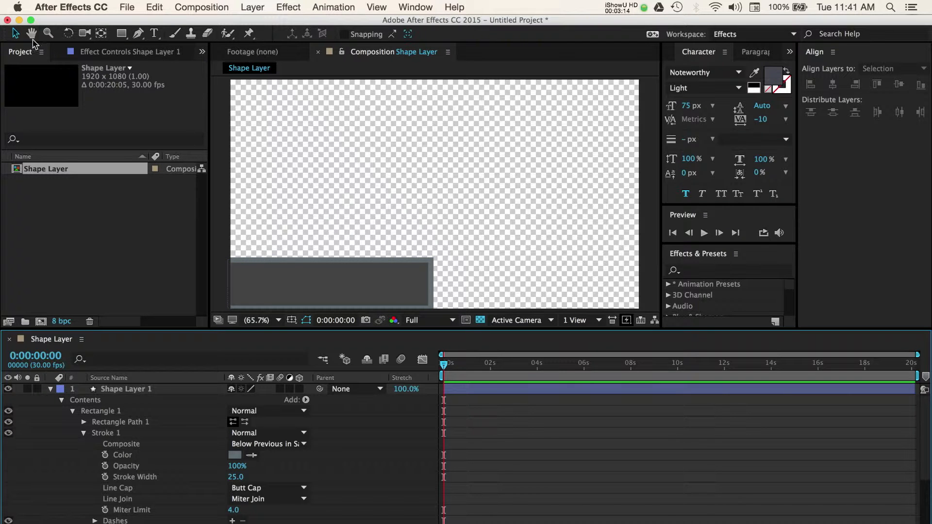
pyautogui.click(50, 389)
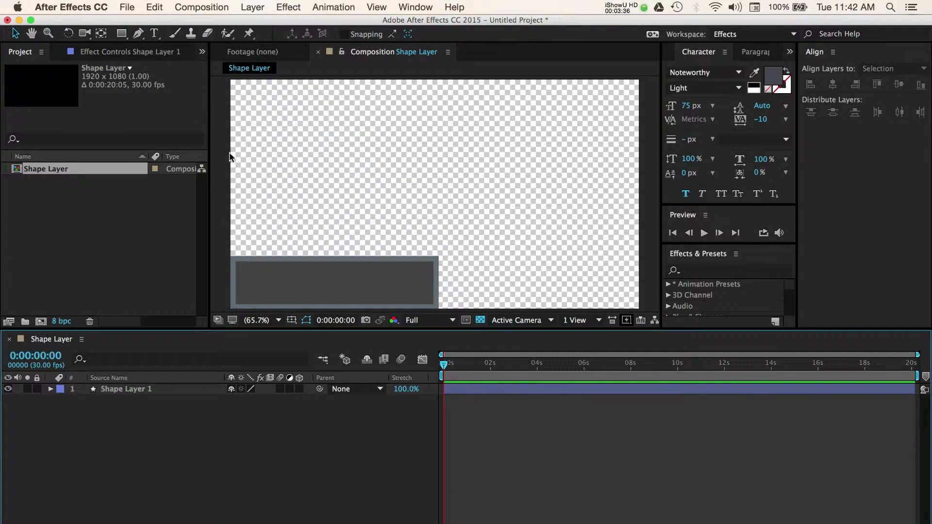
# - Add a composition-sized white solid layer, White Solid 1
pyautogui.click(252, 7)
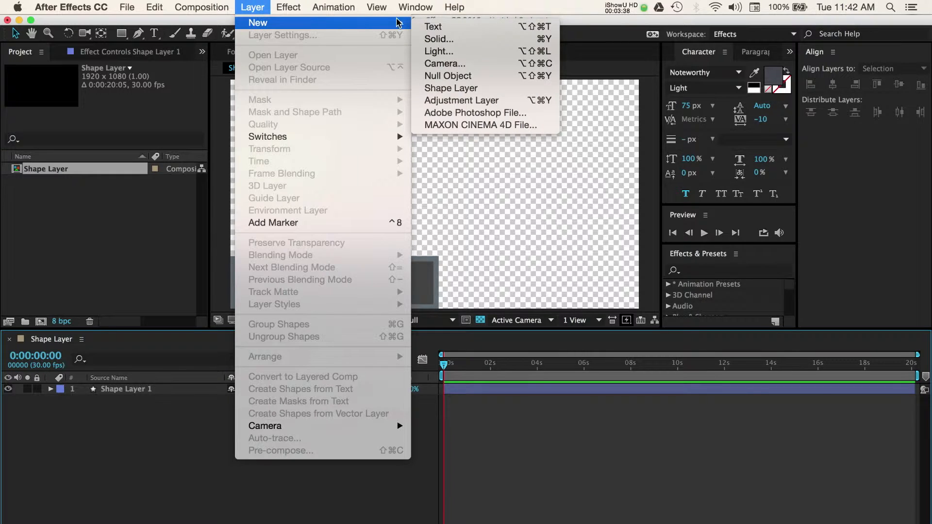
pyautogui.click(439, 39)
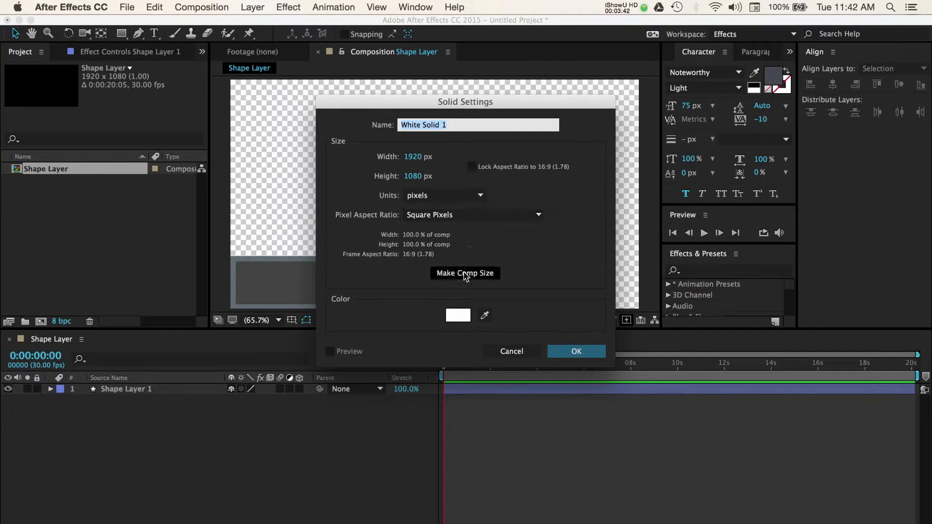
pyautogui.click(458, 315)
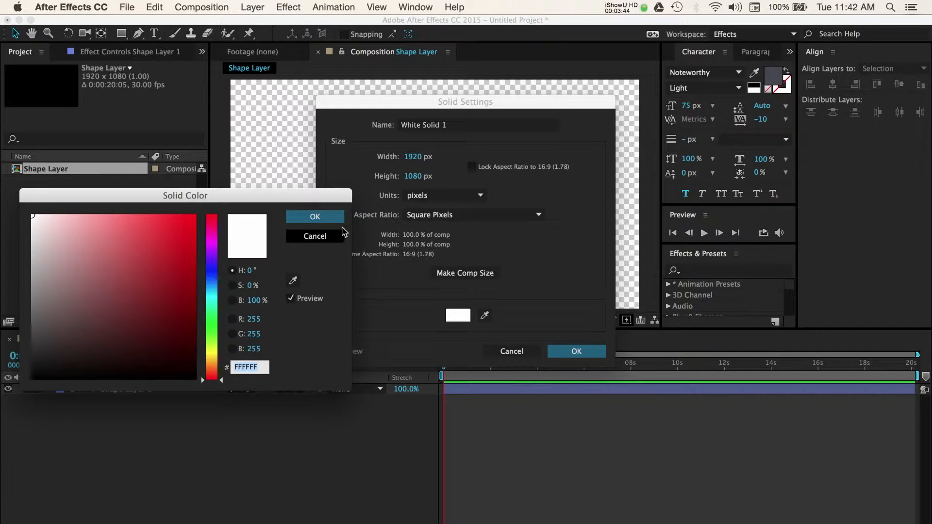
pyautogui.click(316, 217)
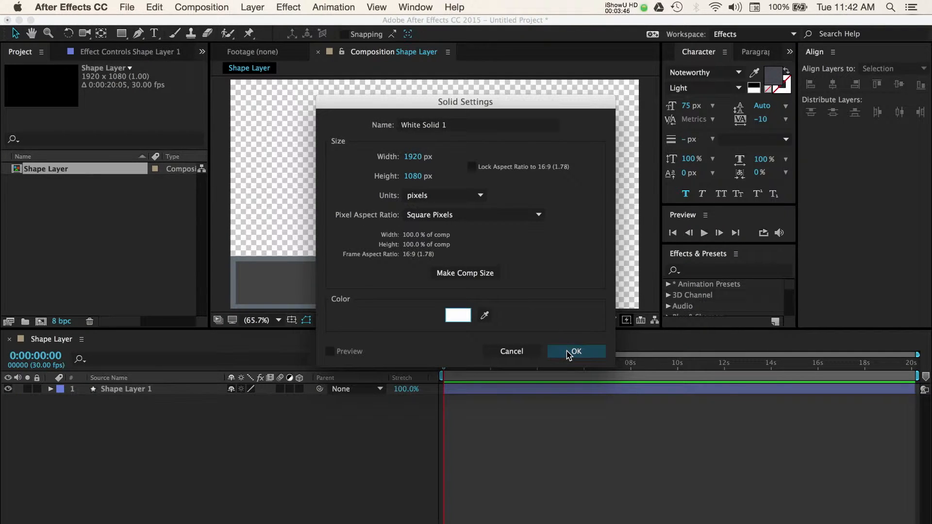
pyautogui.click(574, 352)
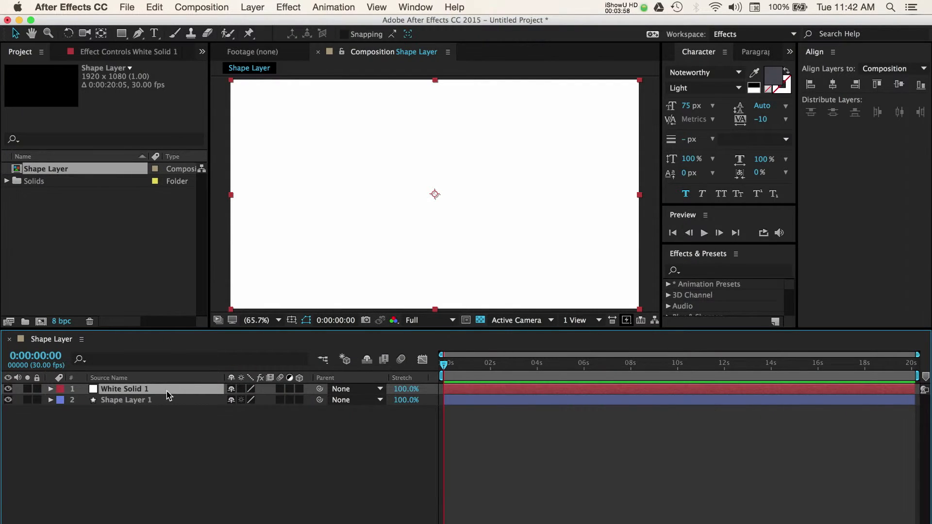
# - Scale White Solid 1 unconstrained to 48% by 2% to form a thin line
pyautogui.press('s')
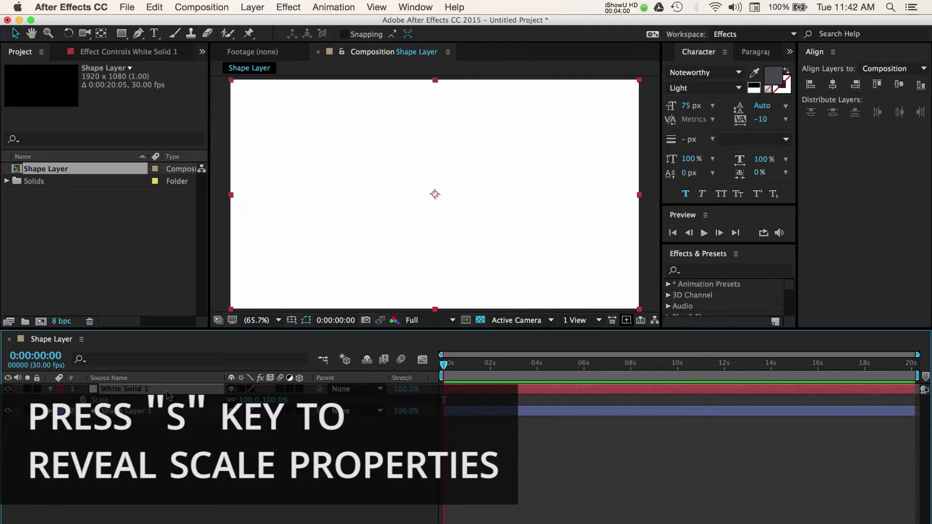
pyautogui.press('s')
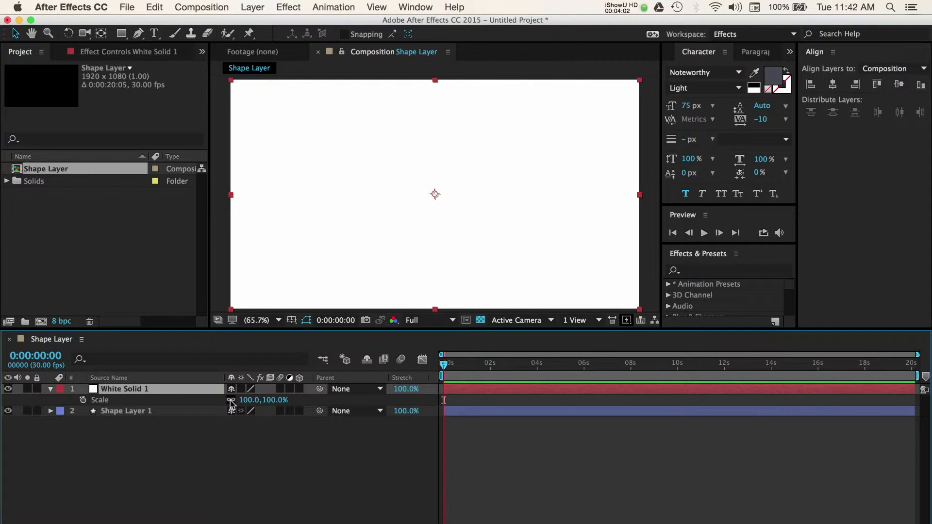
pyautogui.moveTo(232, 401)
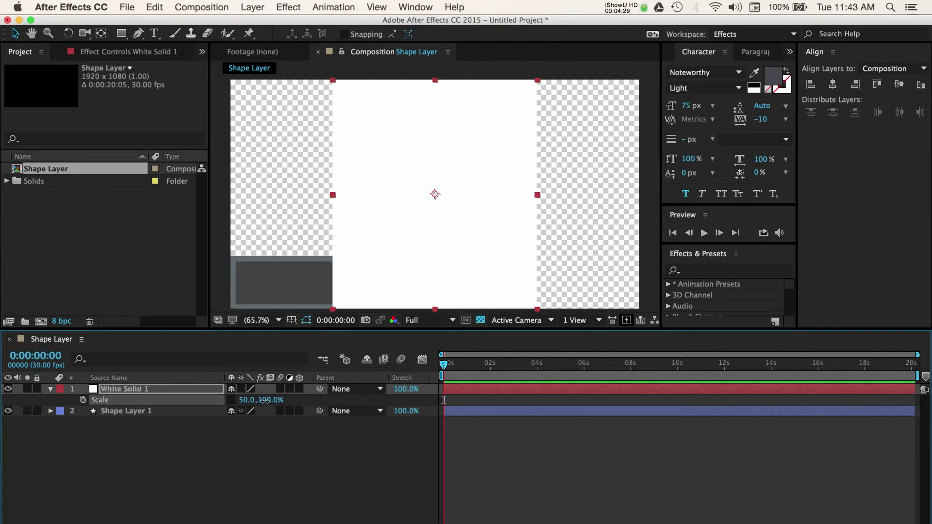
pyautogui.write('49')
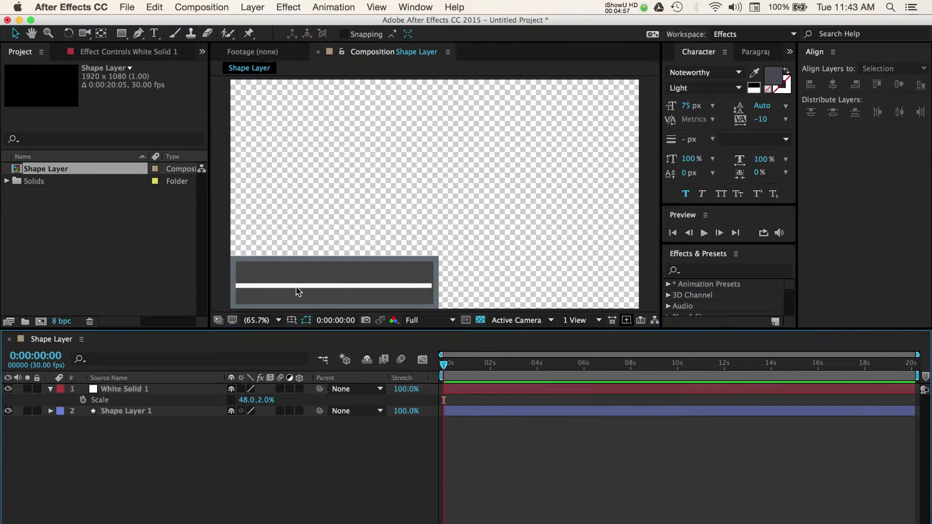
# - Set White Solid 1's opacity to 20%
pyautogui.click(124, 389)
pyautogui.write('20')
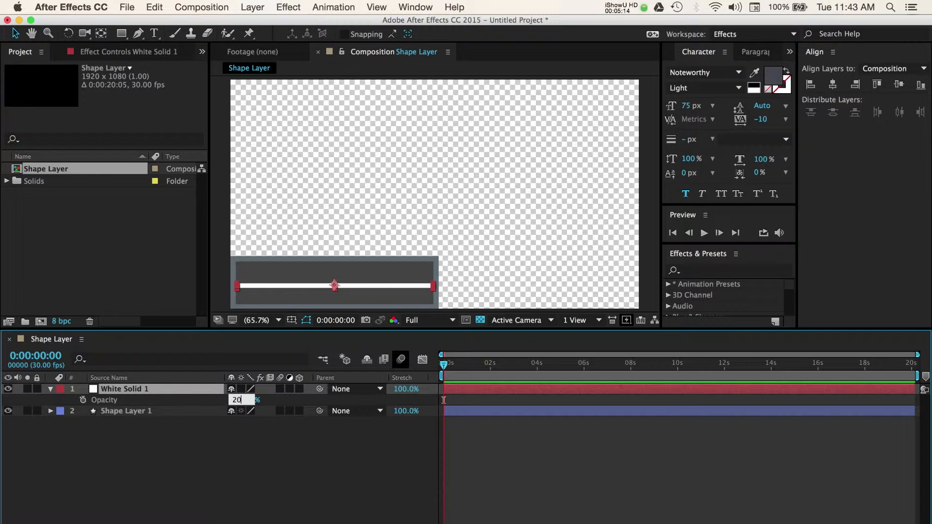
pyautogui.press('Return')
pyautogui.write('Title Here')
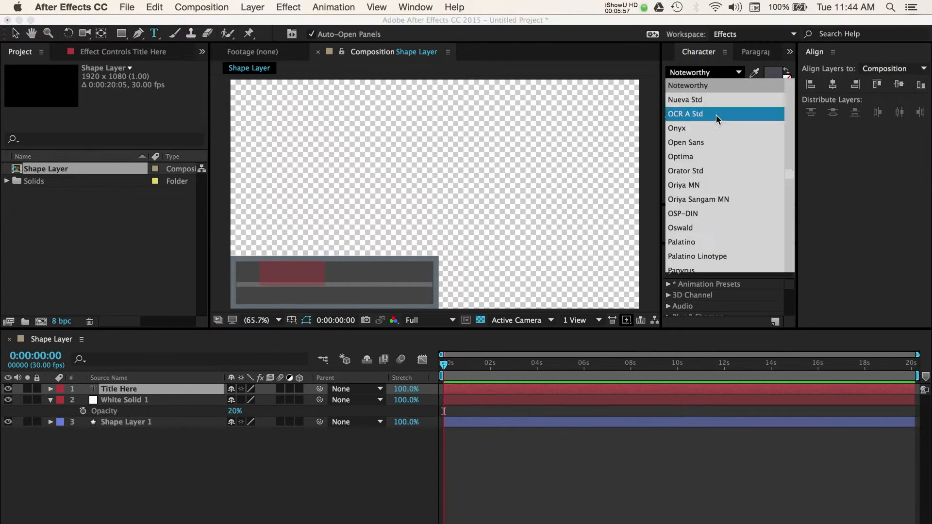
# - Choose Open Sans as the font for the title text in the Character panel
pyautogui.click(685, 99)
pyautogui.write('Subtitle')
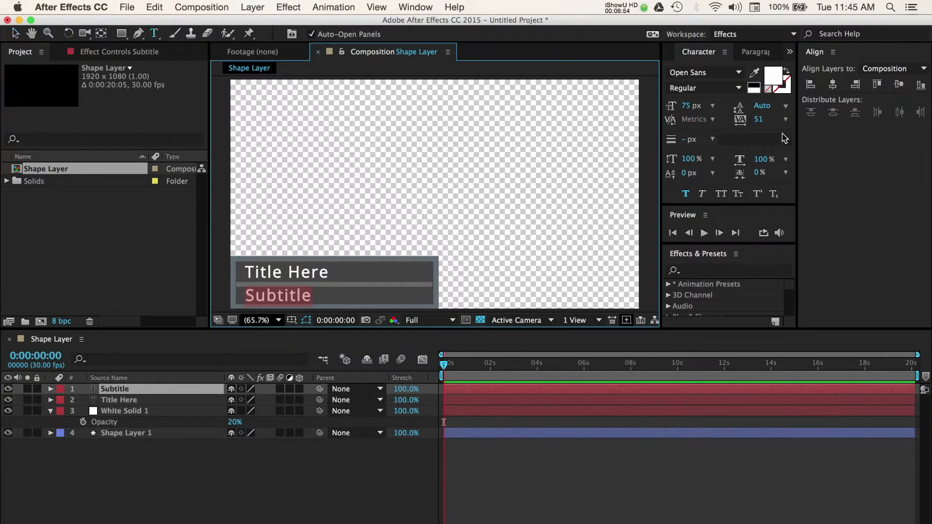
pyautogui.tripleClick(691, 105)
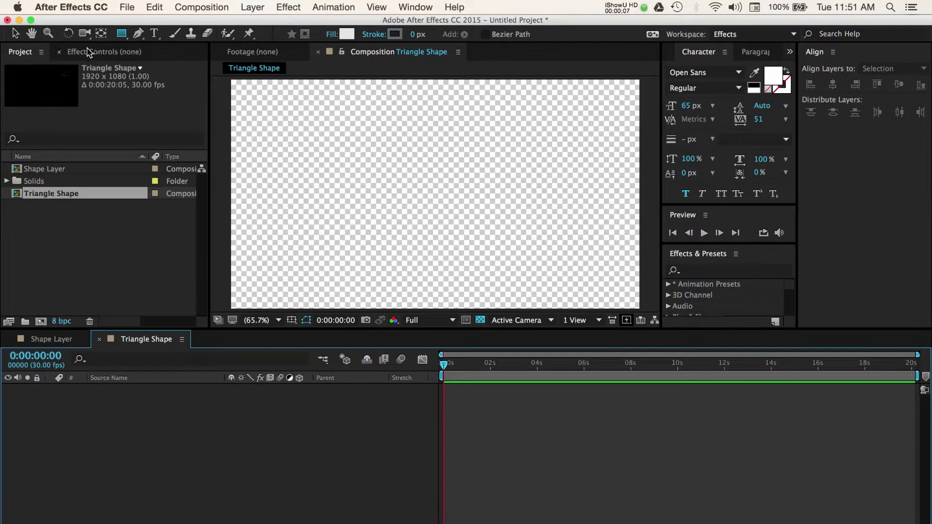
# - Draw a light gray pentagon with the Polygon tool and expand Polystar 1
pyautogui.click(122, 34)
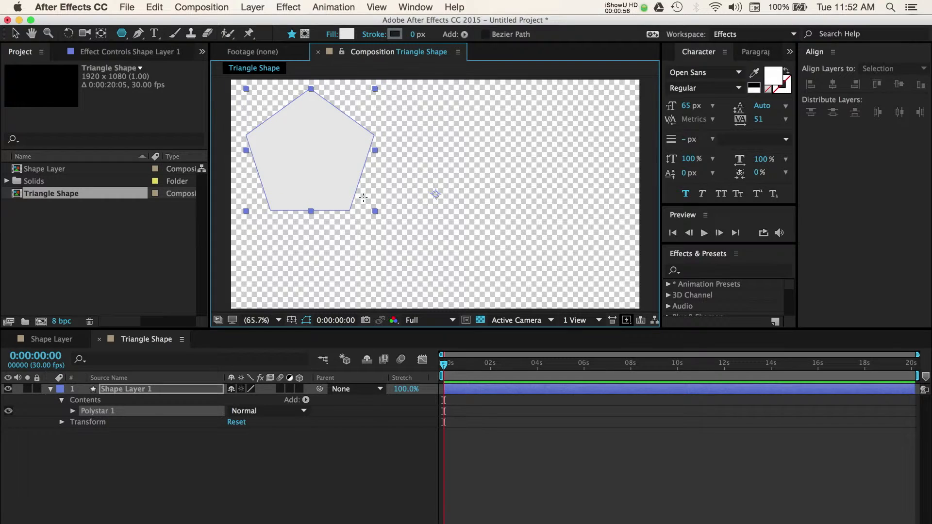
pyautogui.click(885, 68)
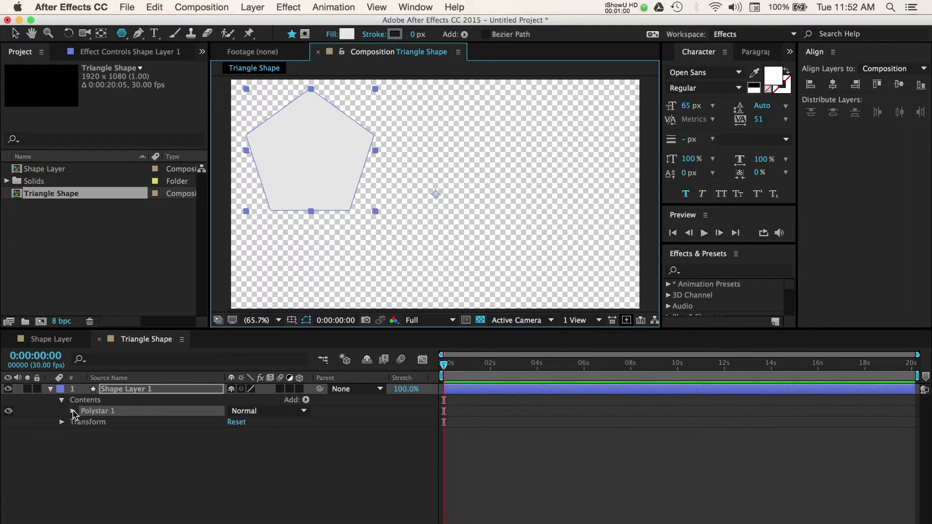
pyautogui.click(61, 411)
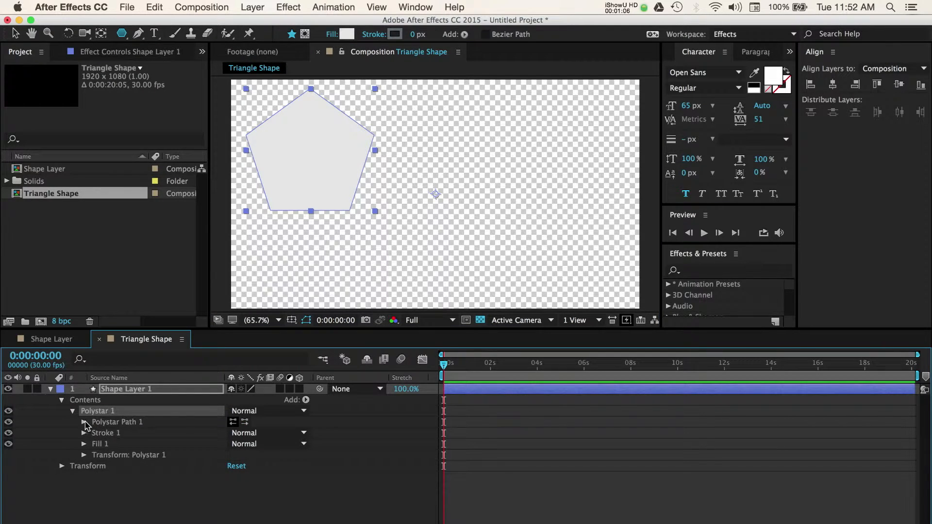
# - Set the polystar to 3 points and rotate the triangle 90° to point right
pyautogui.click(84, 422)
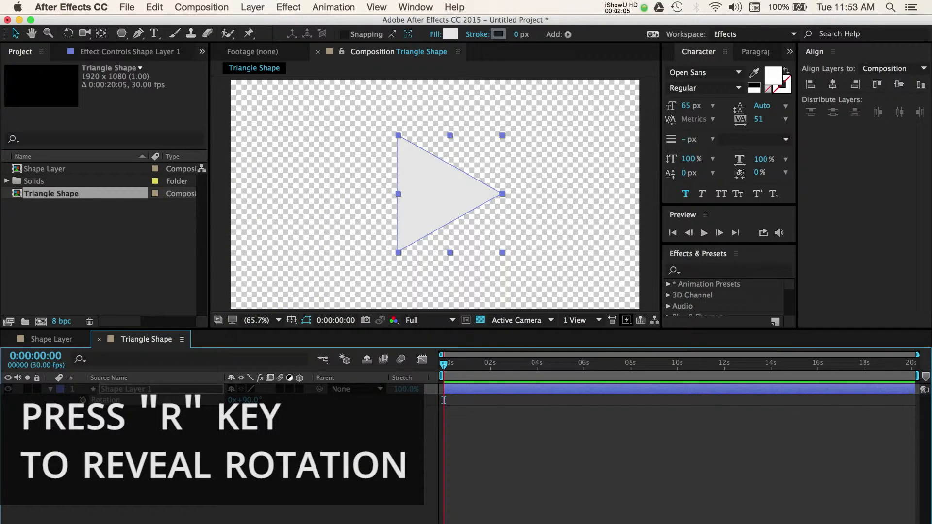
pyautogui.press('r')
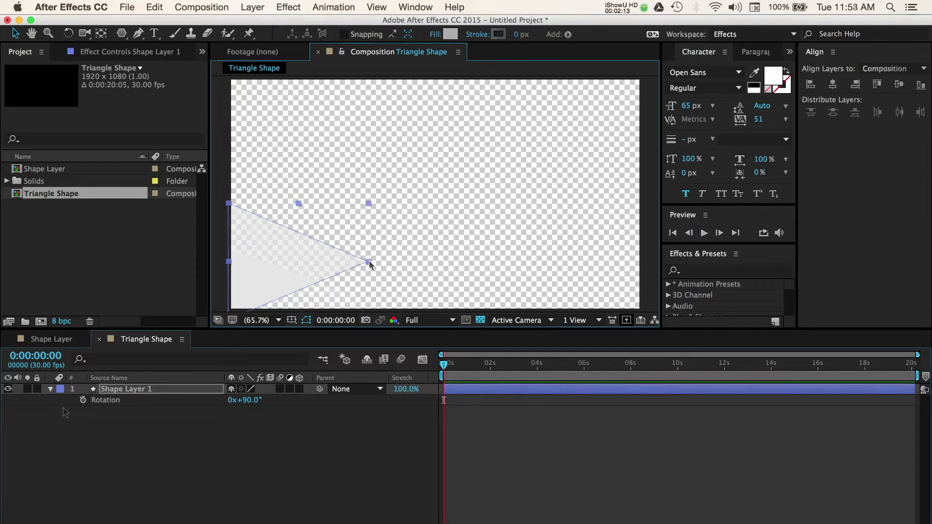
# - Give the triangle's Stroke 1 a width of 10 px
pyautogui.click(50, 389)
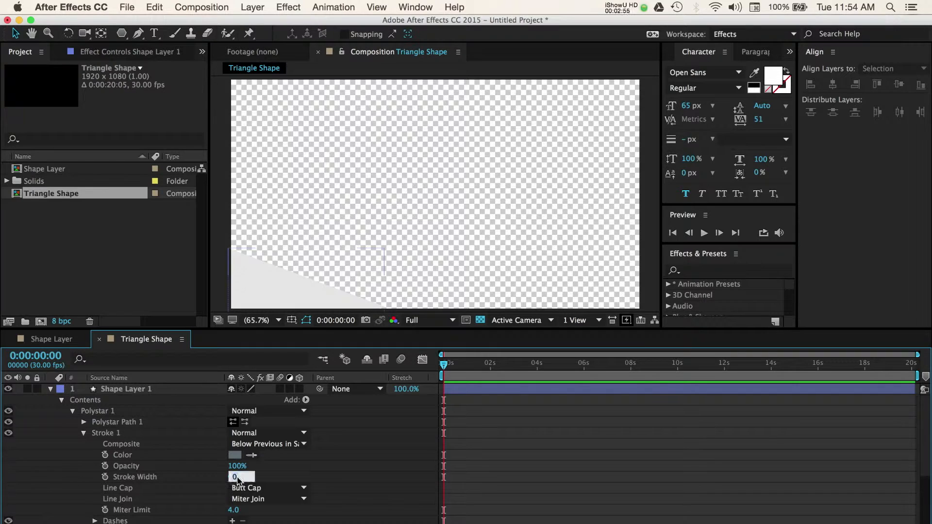
pyautogui.write('10.0')
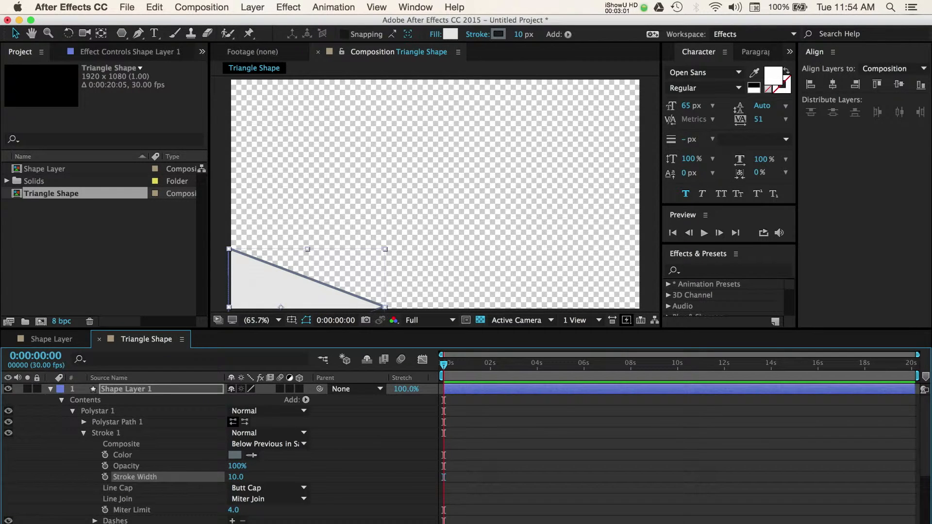
pyautogui.click(154, 33)
pyautogui.write('Add Oinio')
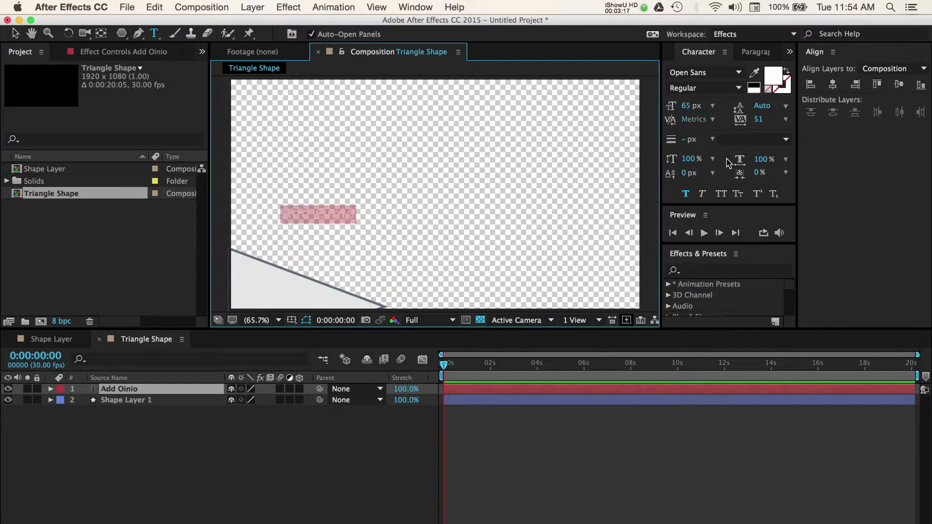
# - Type 'Add Onions' in Noteworthy Light on the triangle and show its Position
pyautogui.click(14, 34)
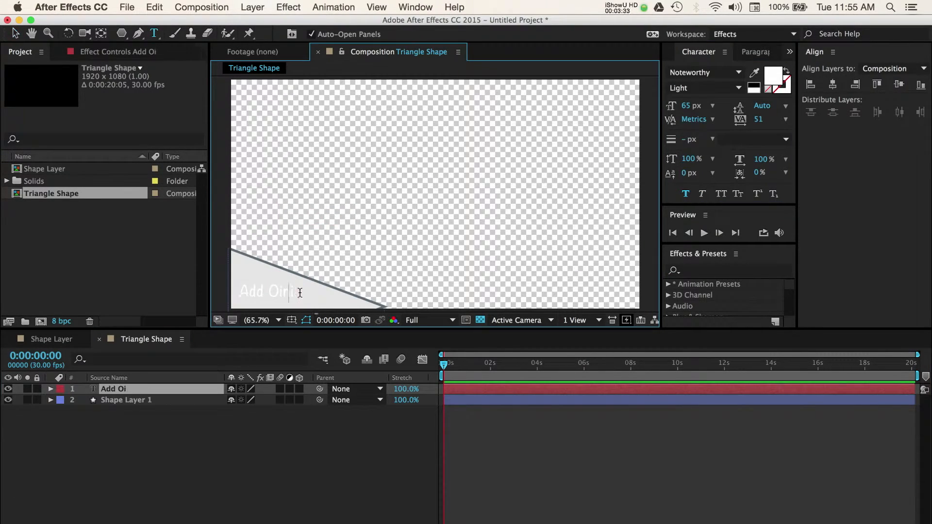
pyautogui.write('Onions')
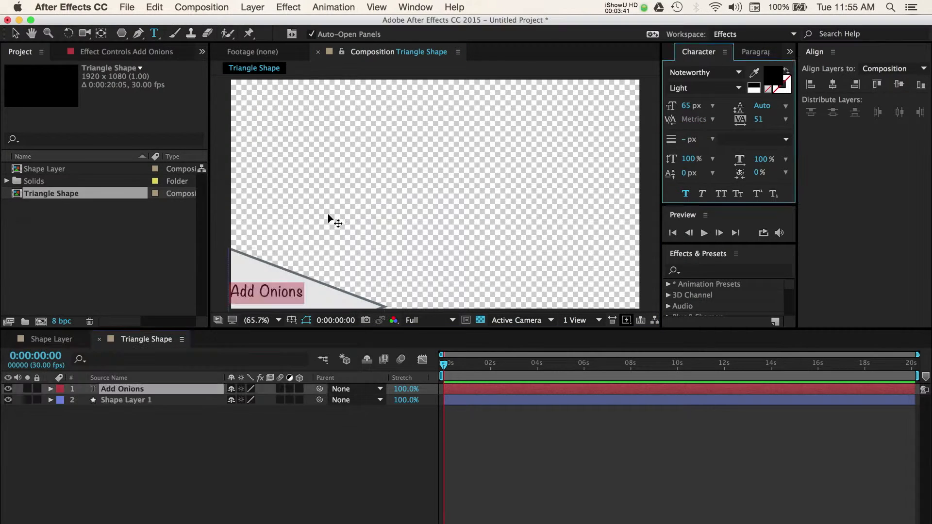
pyautogui.press('p')
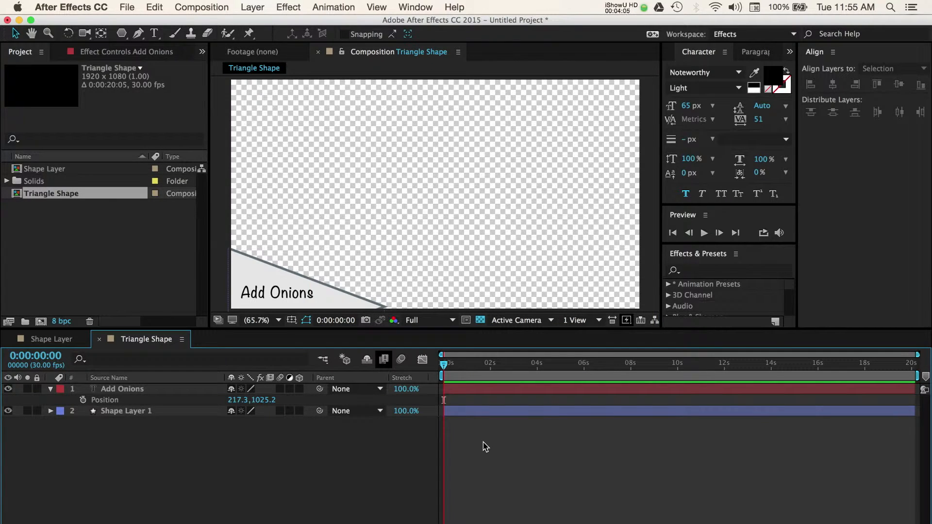
pyautogui.moveTo(441, 447)
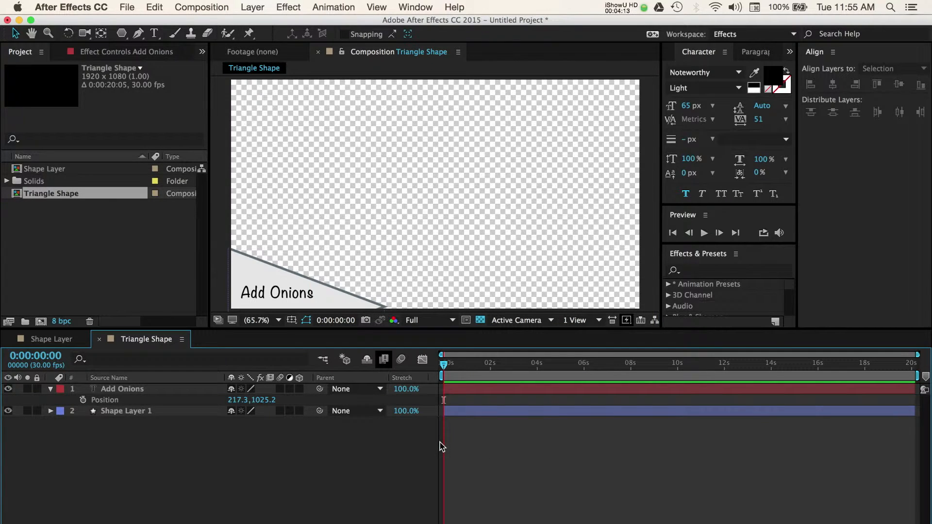
pyautogui.click(125, 411)
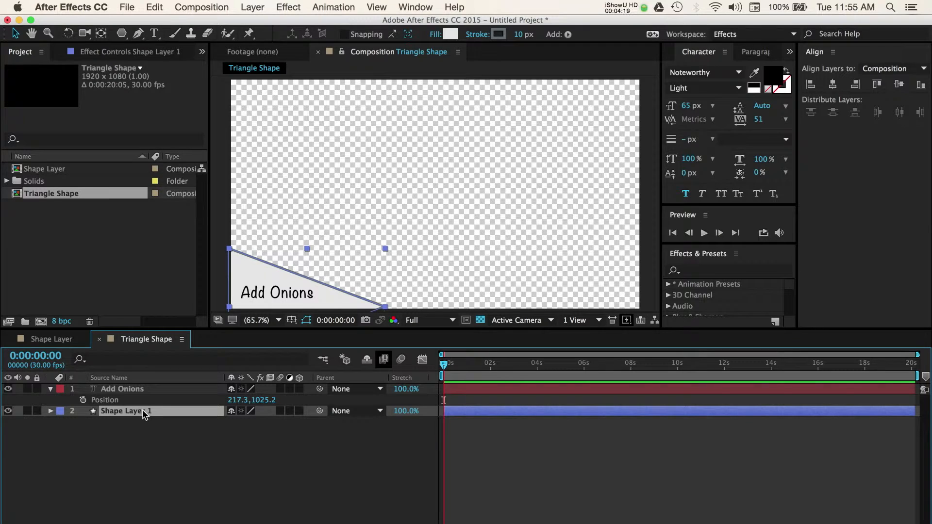
# - Show Shape Layer 1's Position, step back a few frames and set a Position keyframe
pyautogui.press('p')
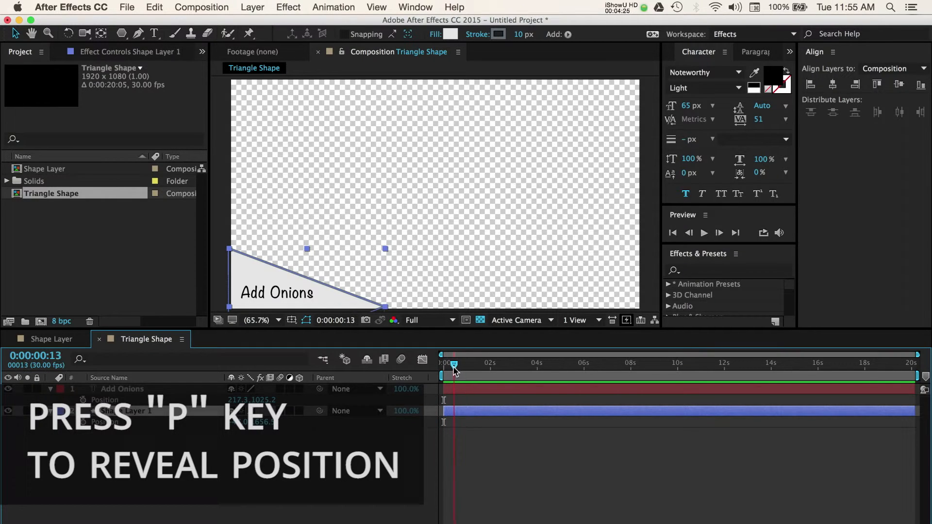
pyautogui.press('p')
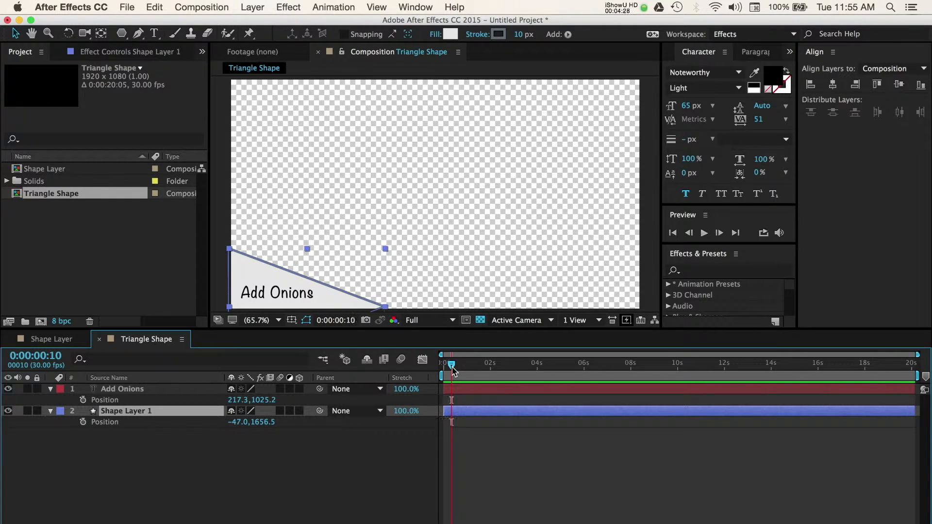
pyautogui.moveTo(436, 435)
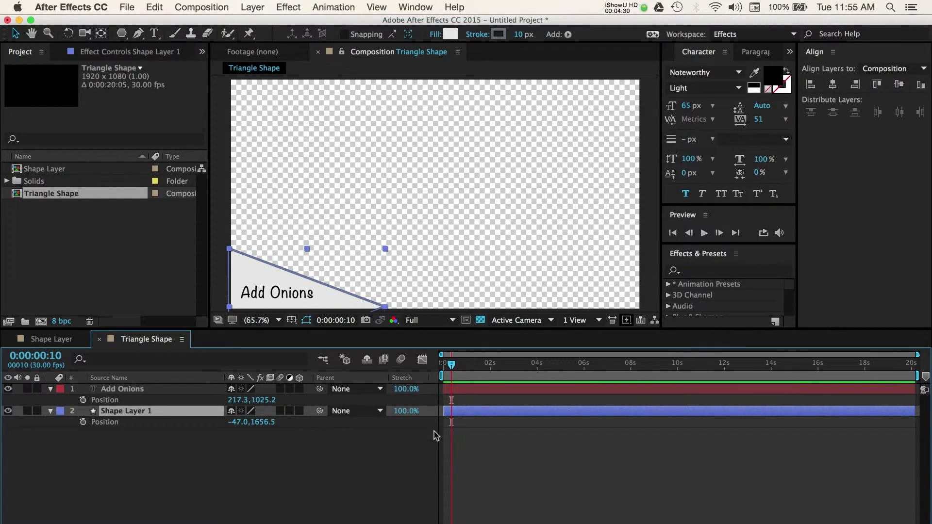
pyautogui.click(83, 422)
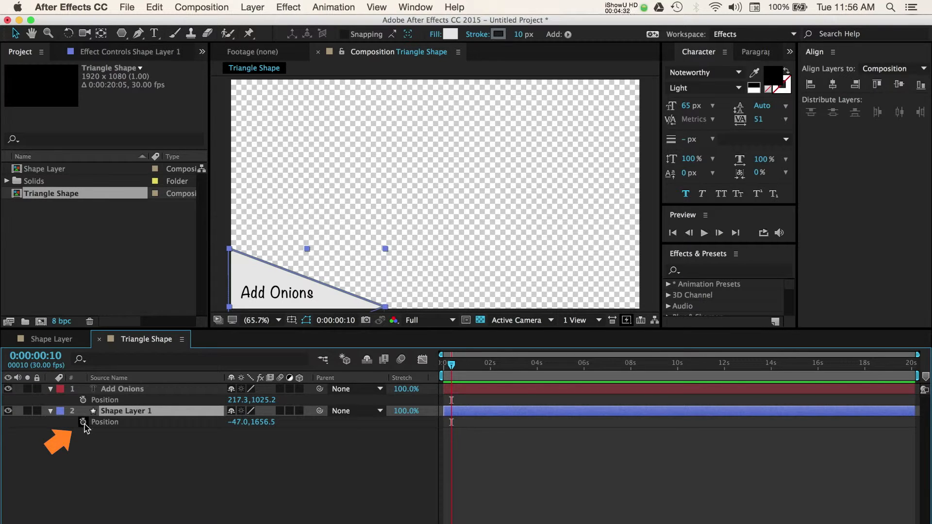
pyautogui.moveTo(83, 422)
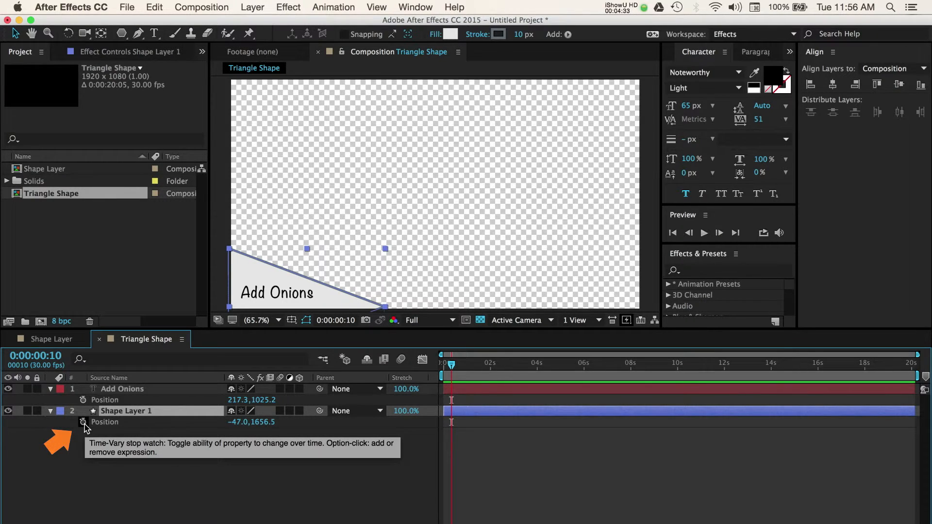
pyautogui.click(83, 422)
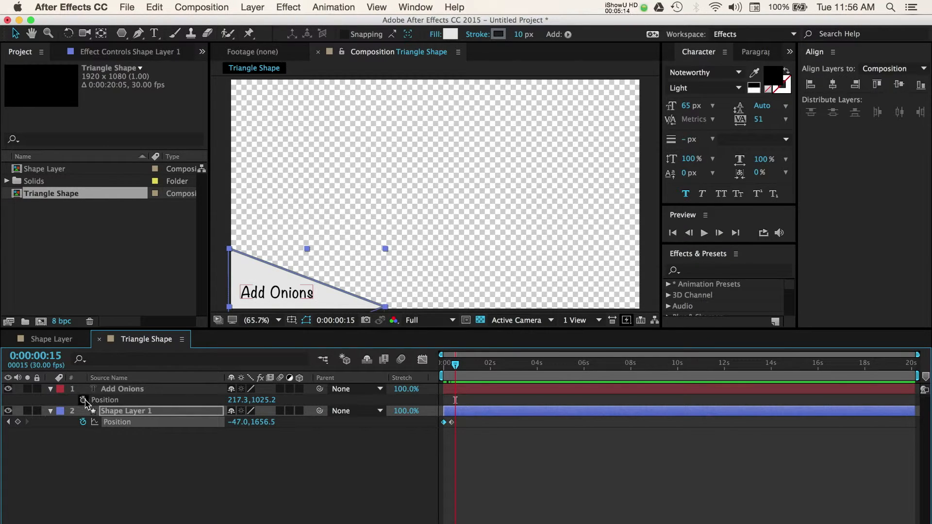
# - Enable Position keyframing on the Add Onions text layer
pyautogui.click(83, 400)
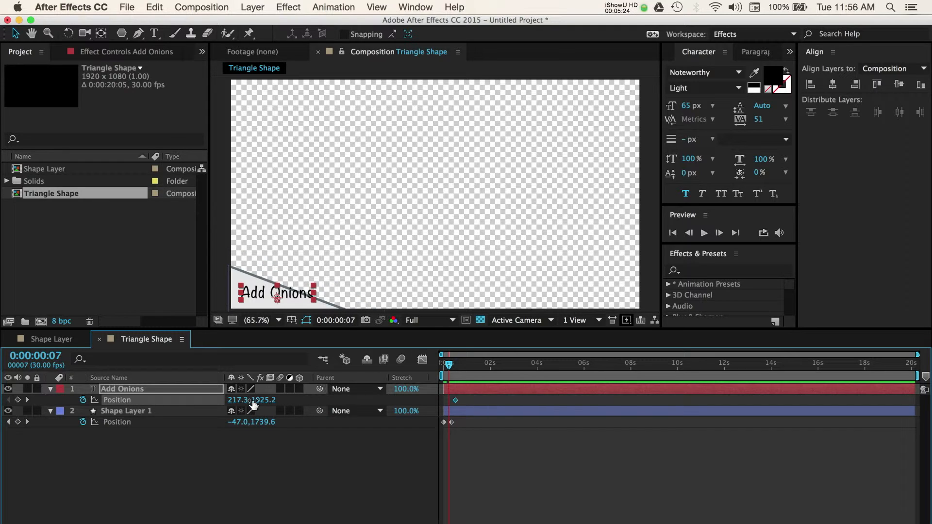
pyautogui.moveTo(239, 408)
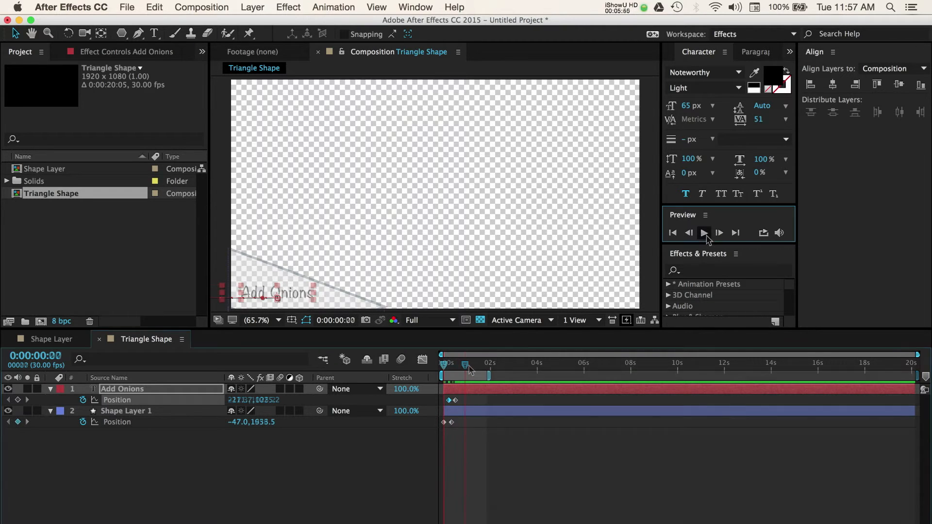
pyautogui.click(705, 232)
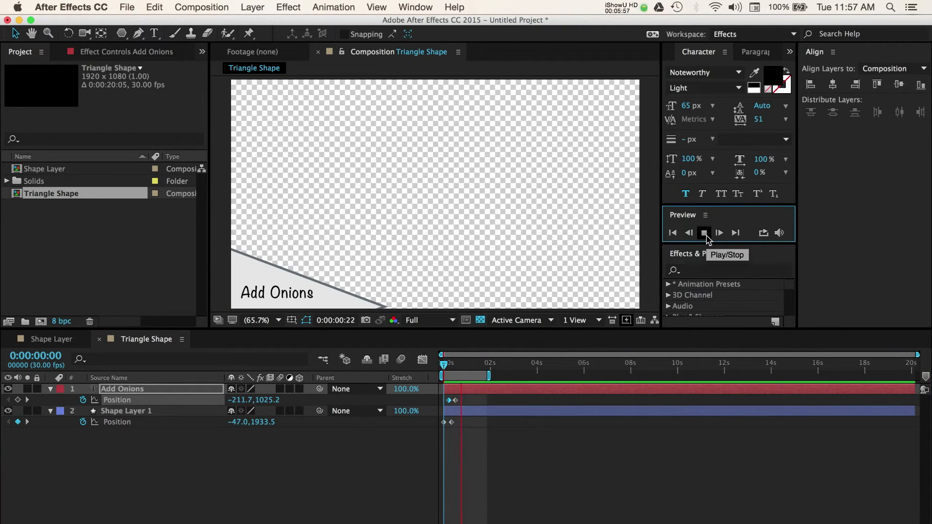
pyautogui.click(704, 233)
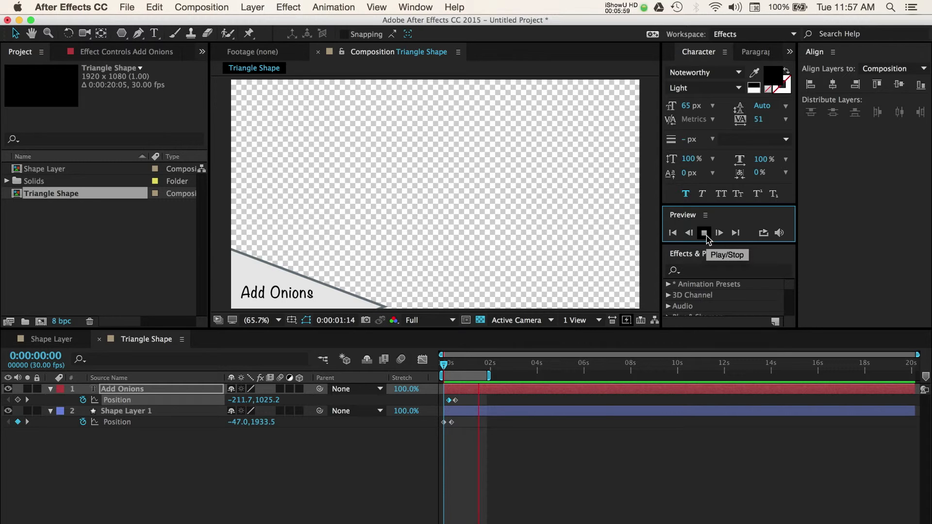
pyautogui.click(704, 233)
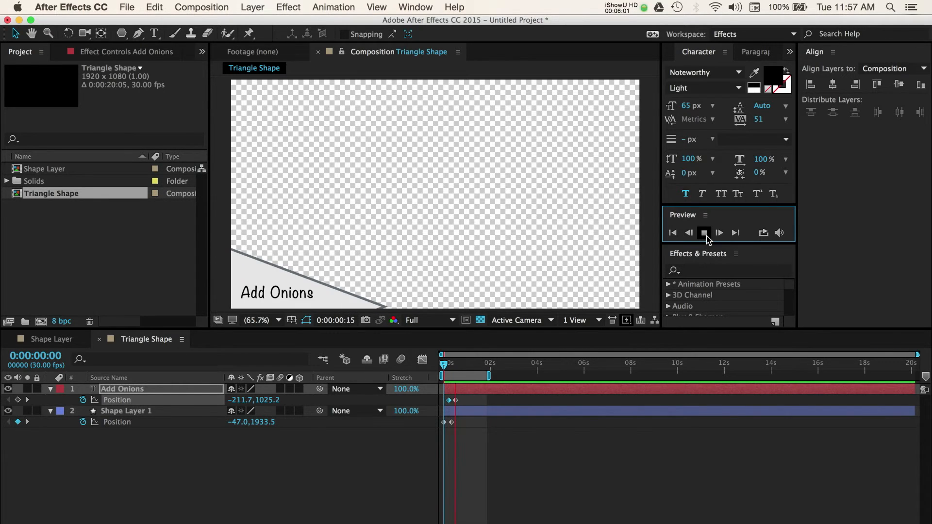
pyautogui.click(718, 233)
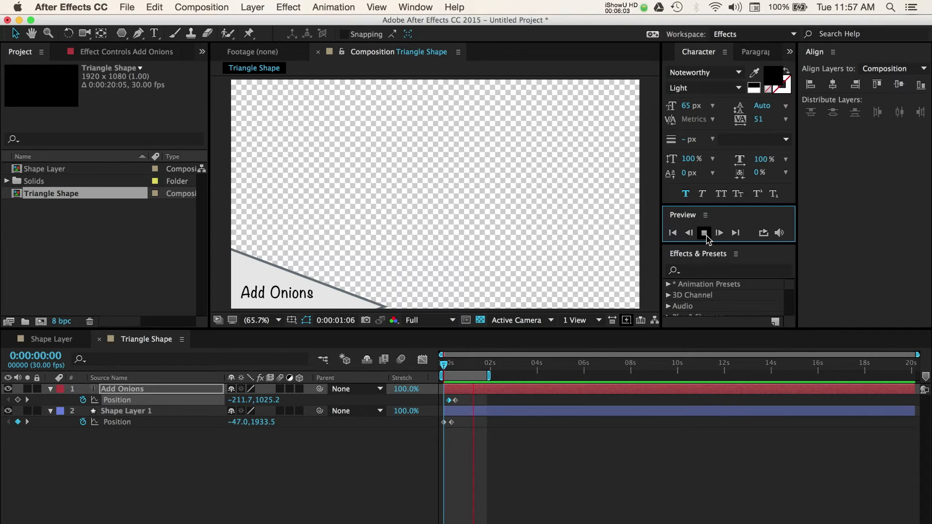
pyautogui.click(688, 233)
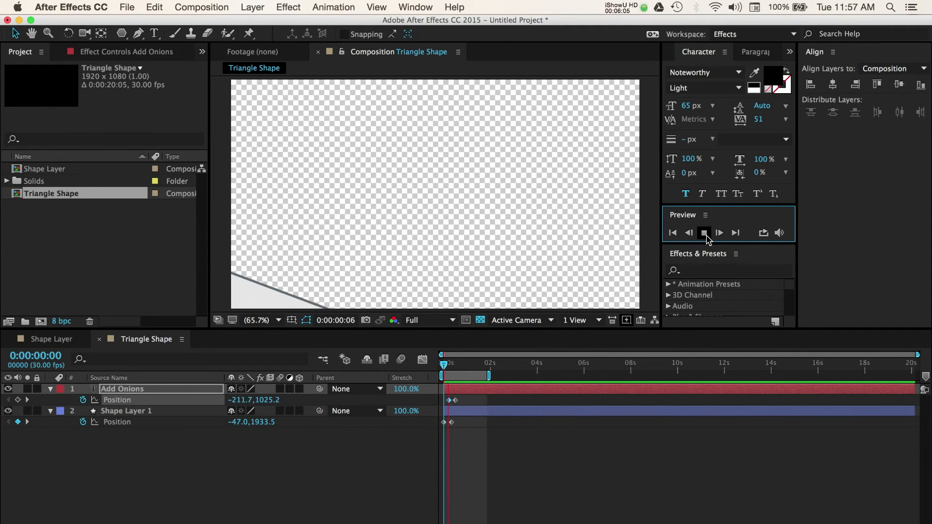